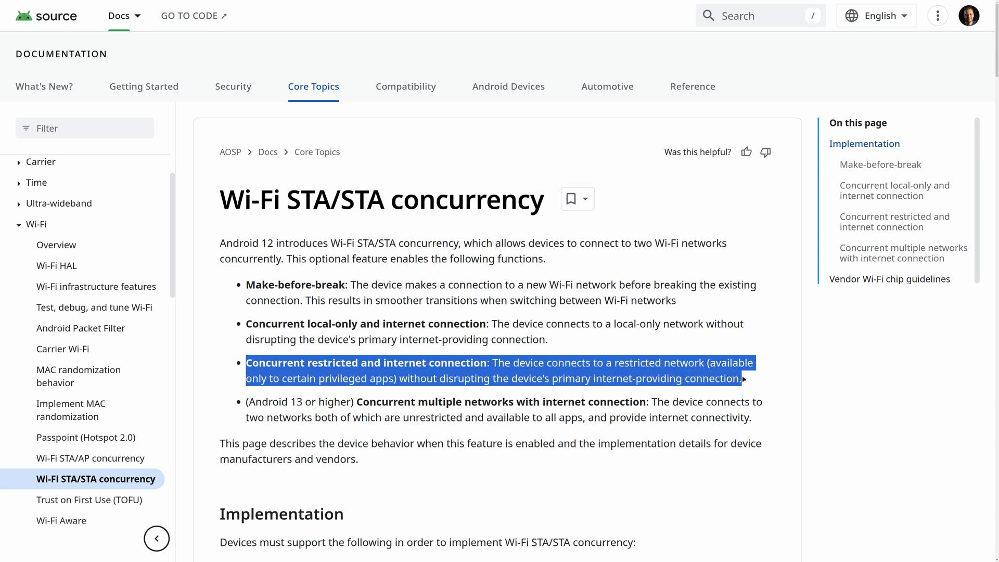
mouse_move(813, 385)
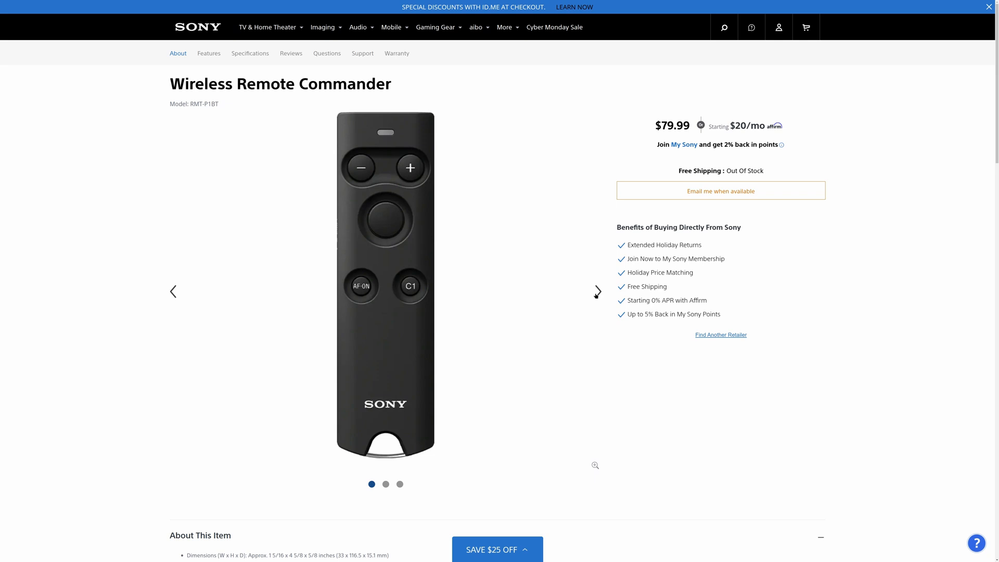
Step: Fire the camera shutter from the α-Remote remote screen
left_click(596, 292)
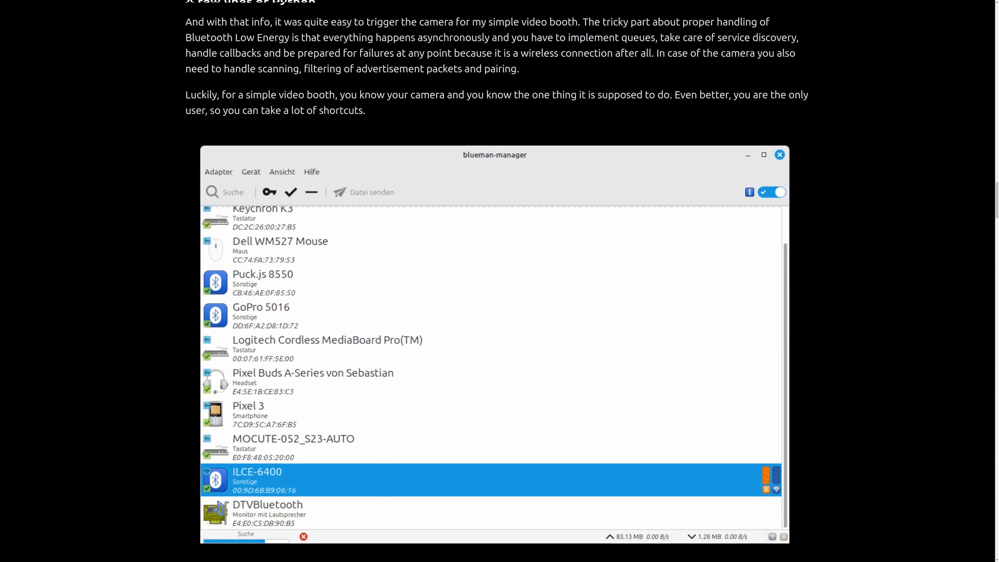
scroll("down", 3)
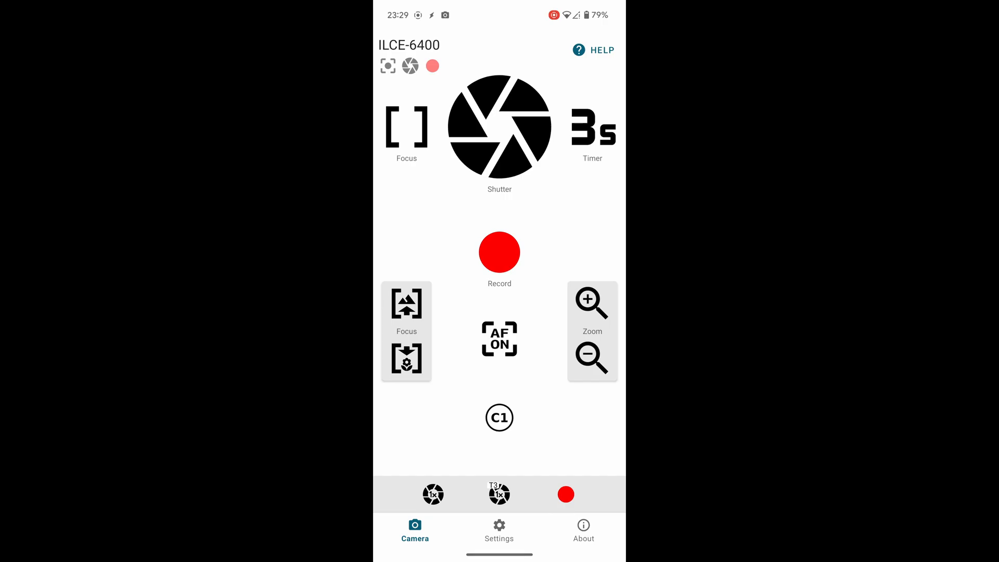
left_click(499, 125)
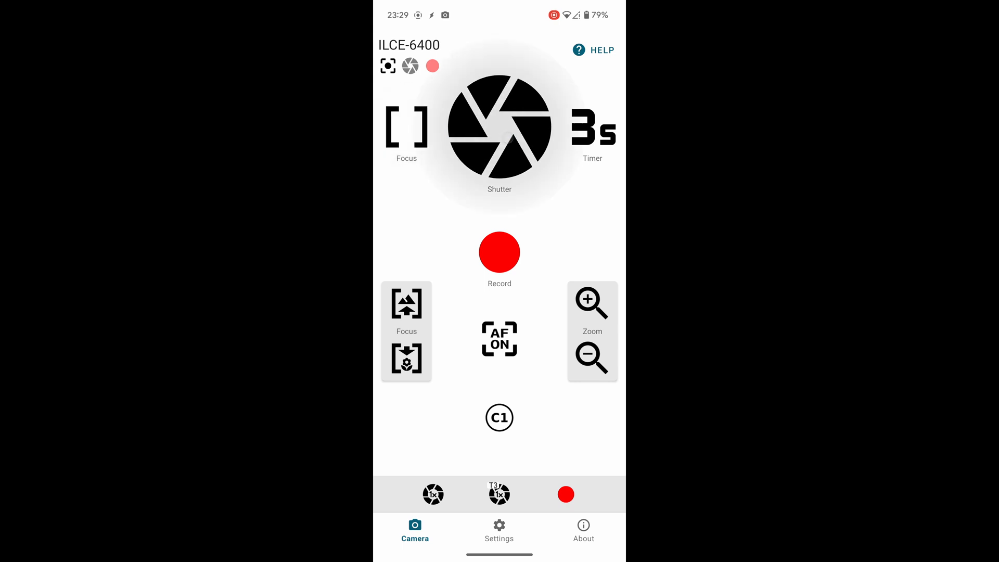
Step: Start adding a new custom button, browse its Action list, then cancel
left_click(499, 527)
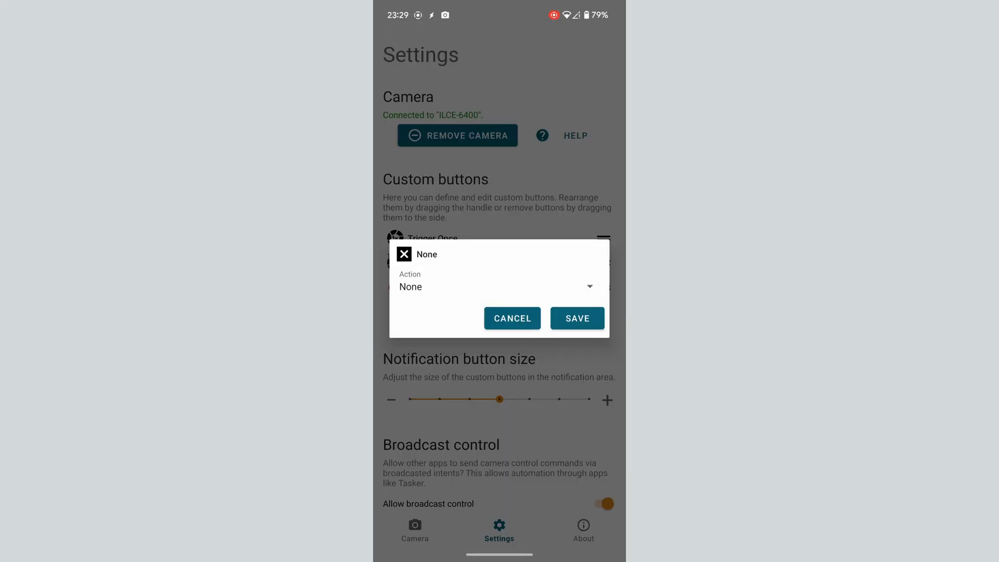
left_click(497, 287)
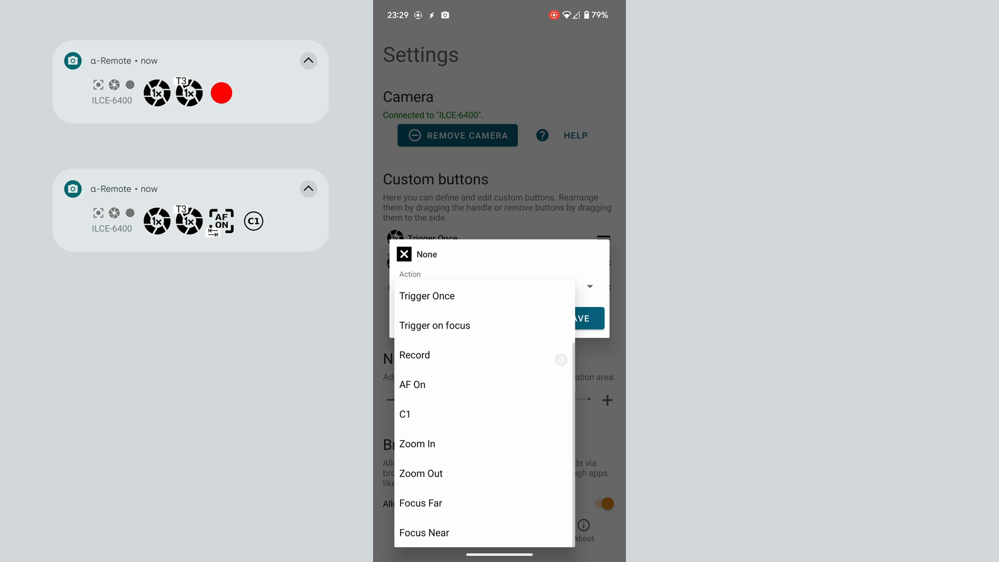
left_click(412, 384)
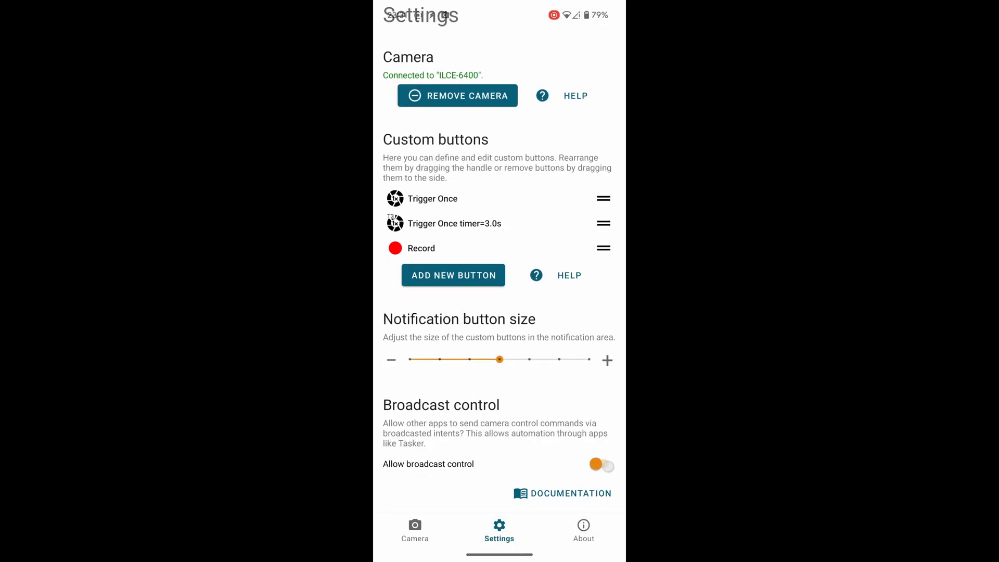
Step: Switch to the browser blog post and scroll to the alpharemote GitHub and Google Play pages
left_click(602, 463)
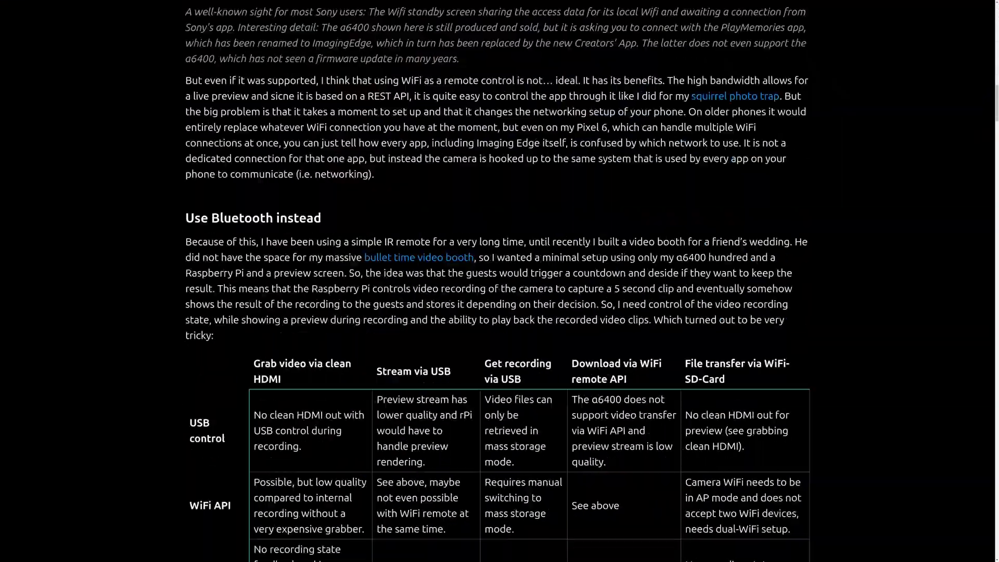
scroll("down", 3)
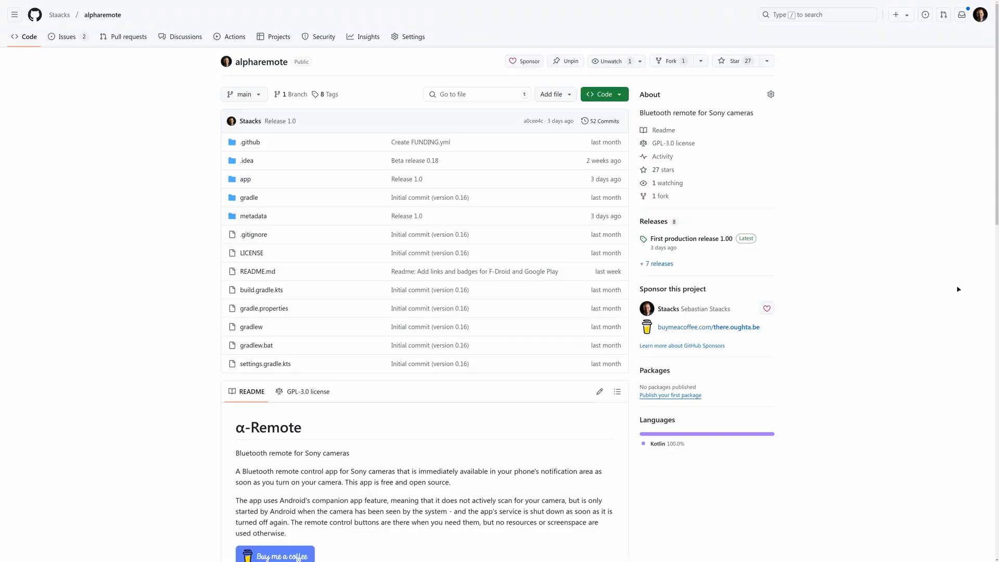
mouse_move(712, 147)
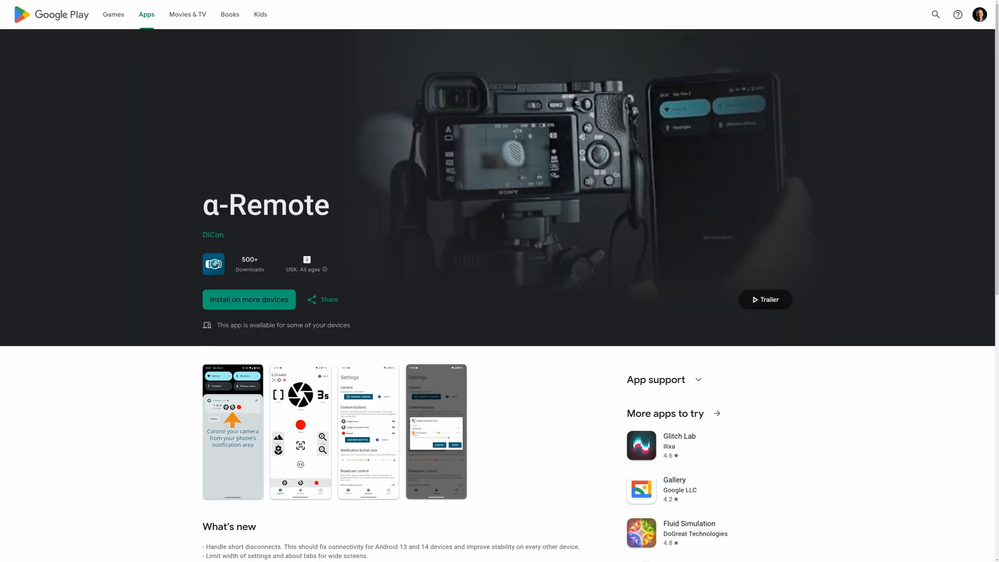
scroll("down", 3)
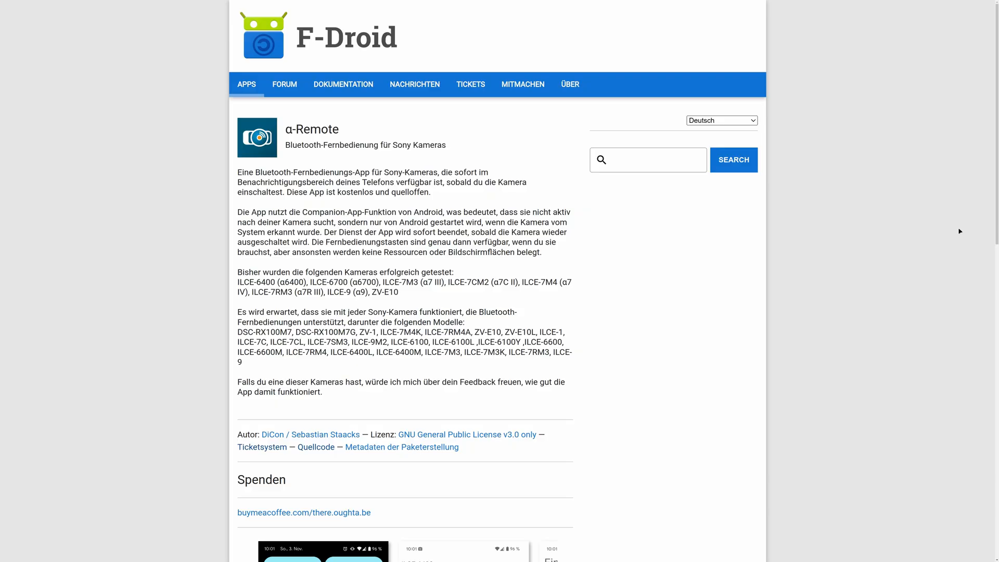
scroll("down", 3)
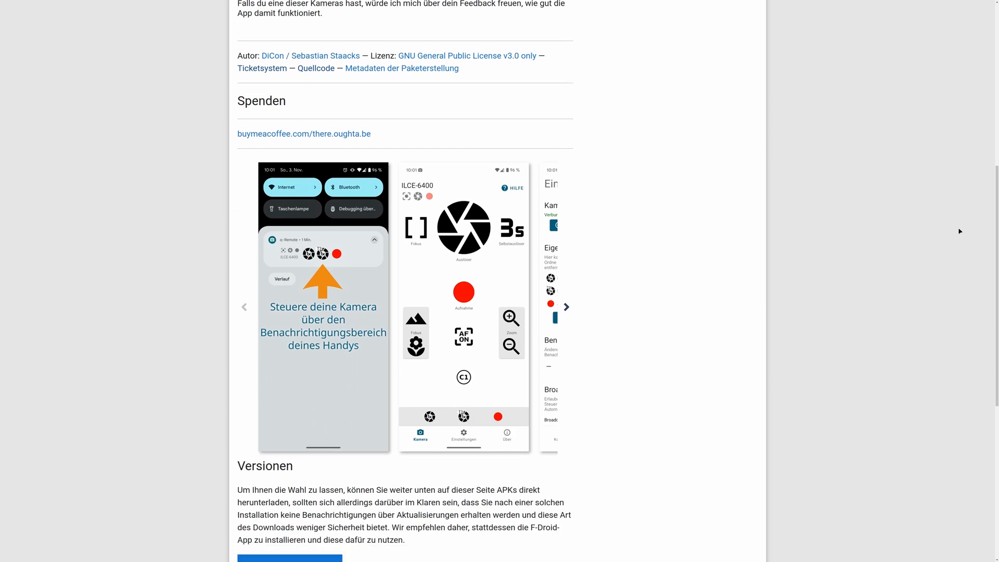
scroll("down", 3)
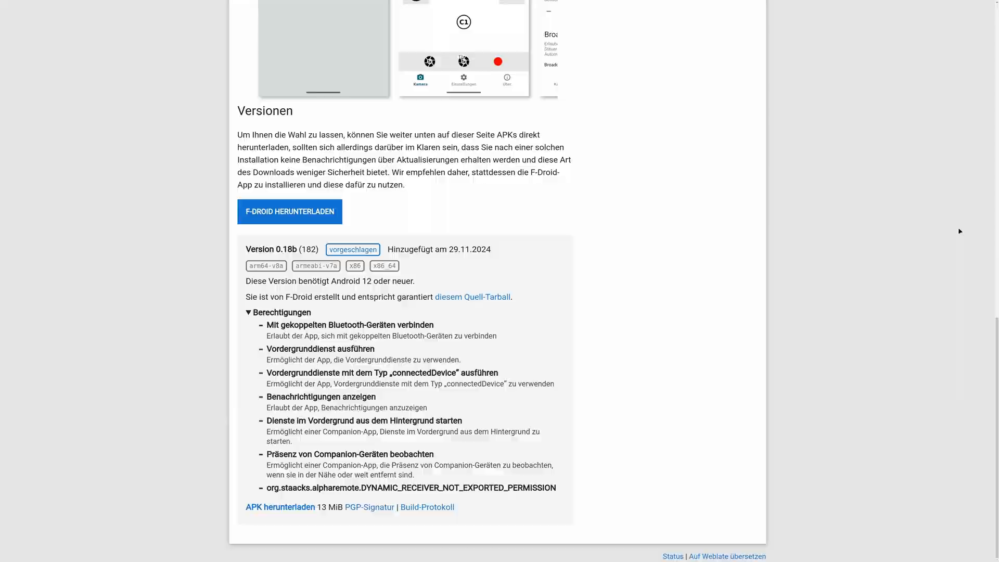